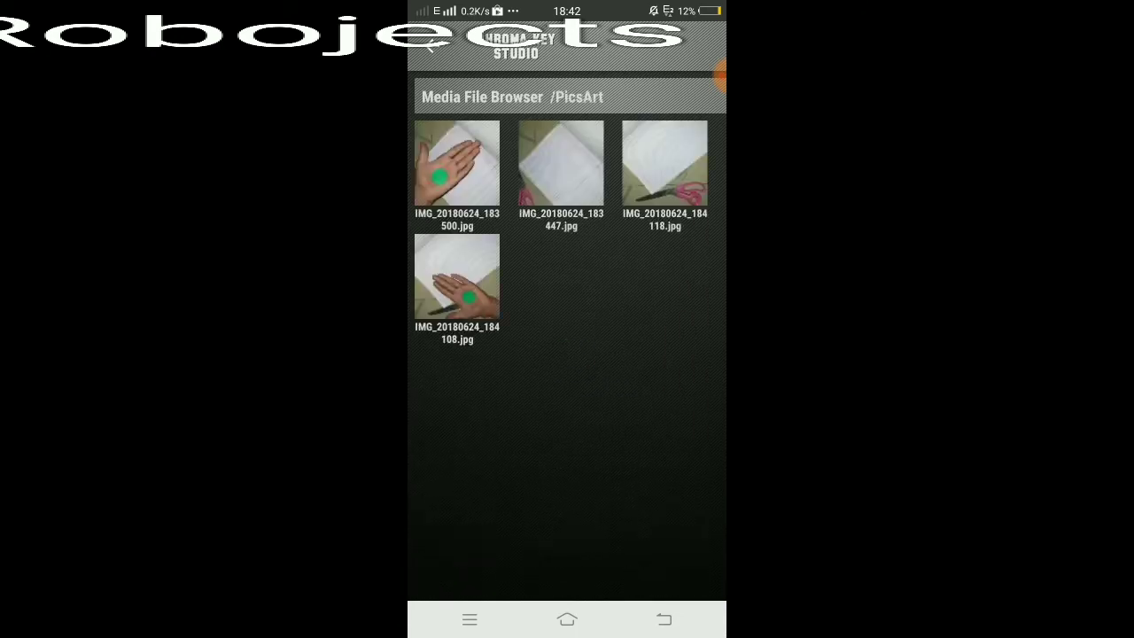
# Key the hand photo over the notebook background so scissors show through the palm, then confirm
pyautogui.click(457, 275)
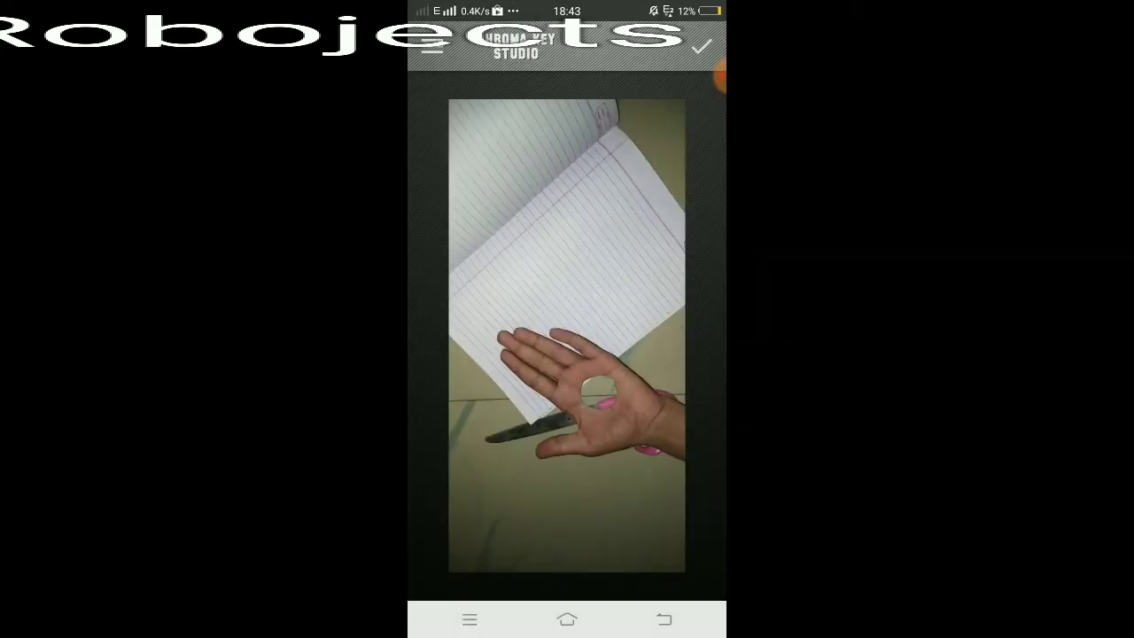
pyautogui.click(702, 46)
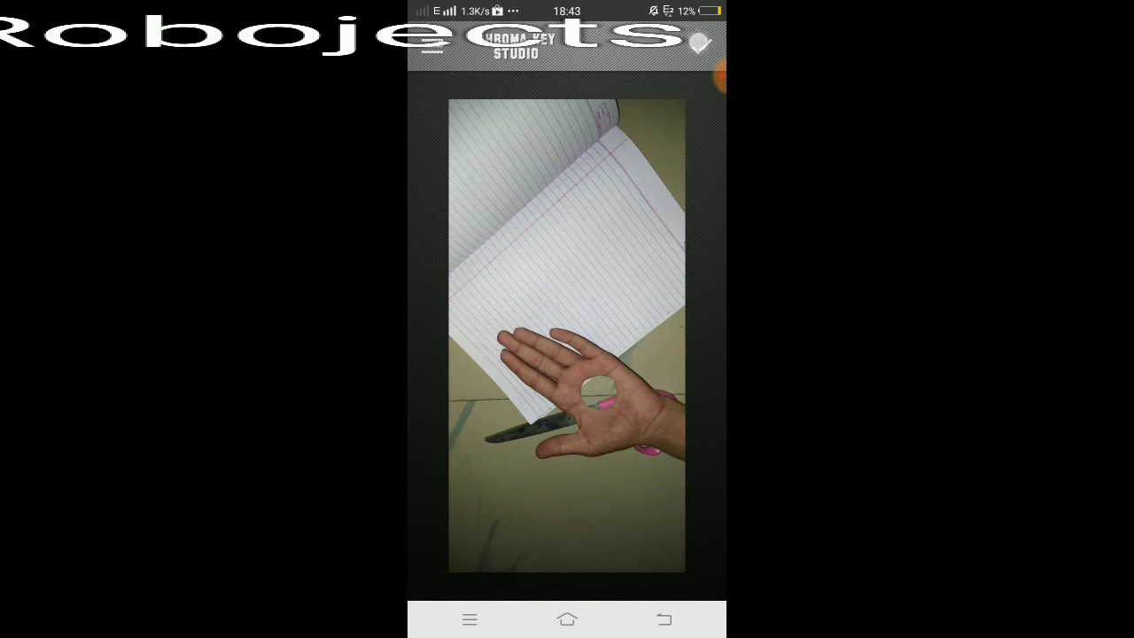